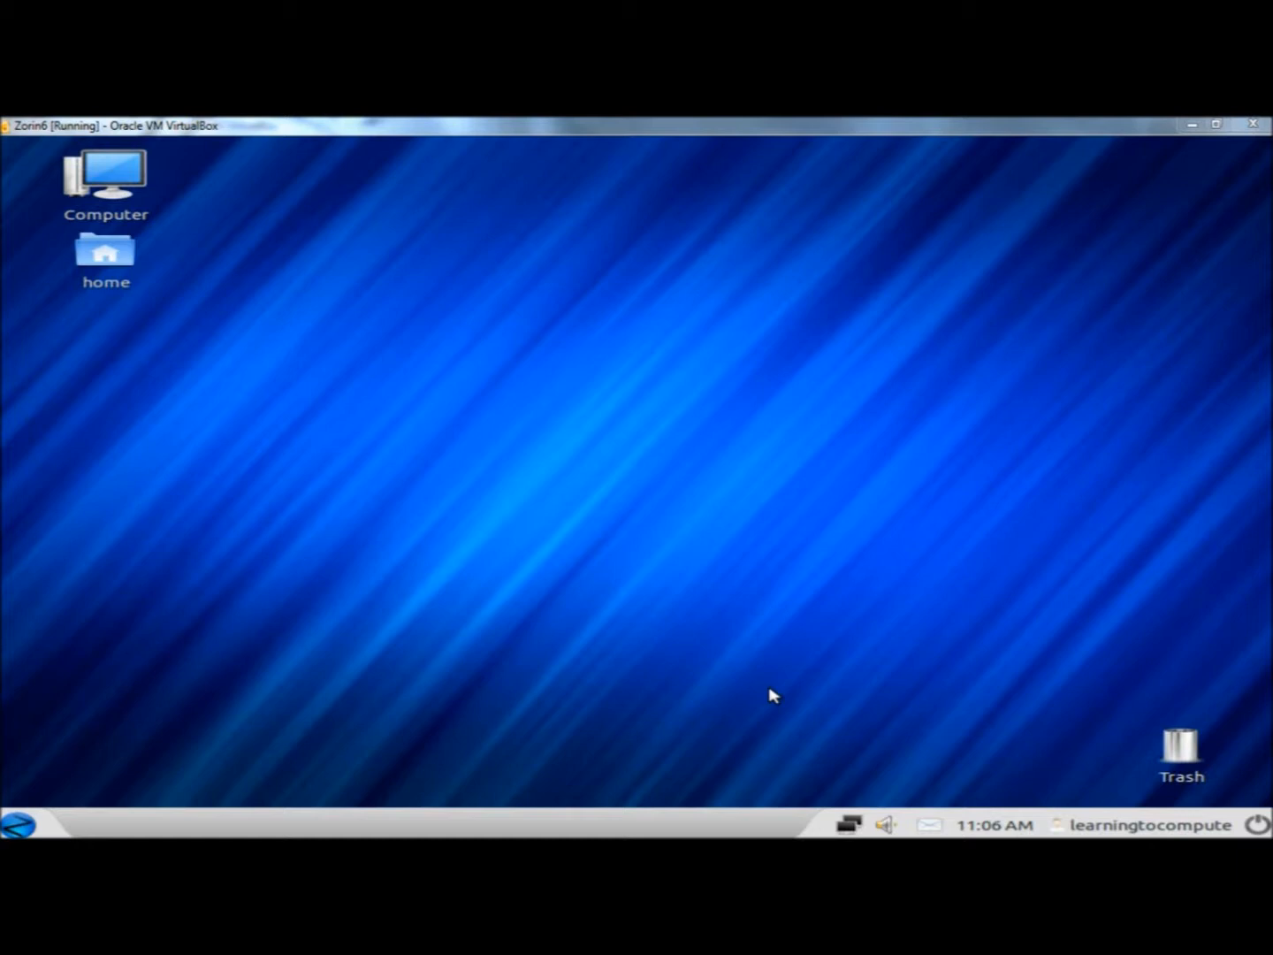
{"action": "mouse_move", "coordinate": [714, 757]}
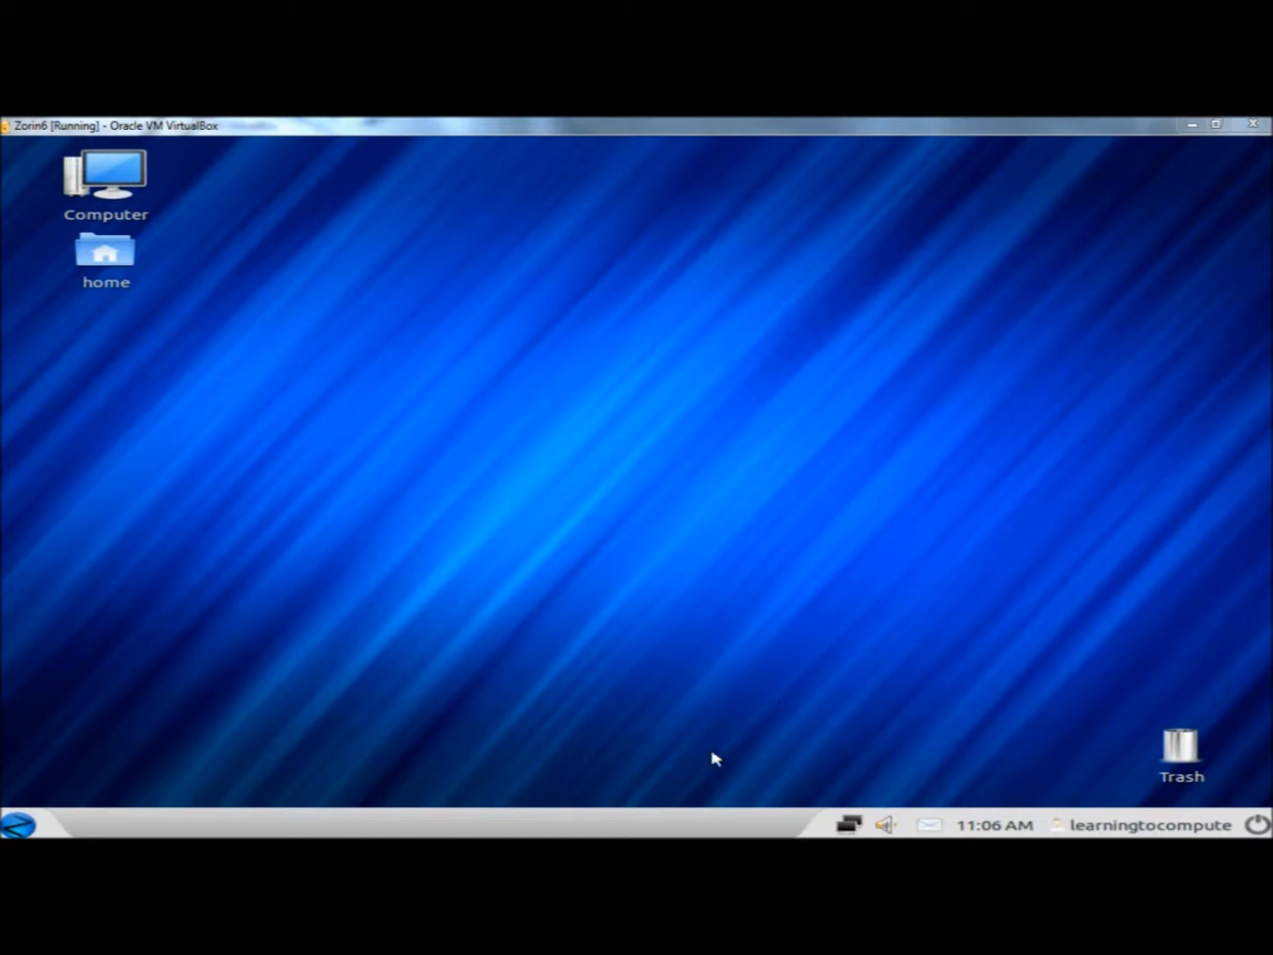
{"action": "mouse_move", "coordinate": [912, 746]}
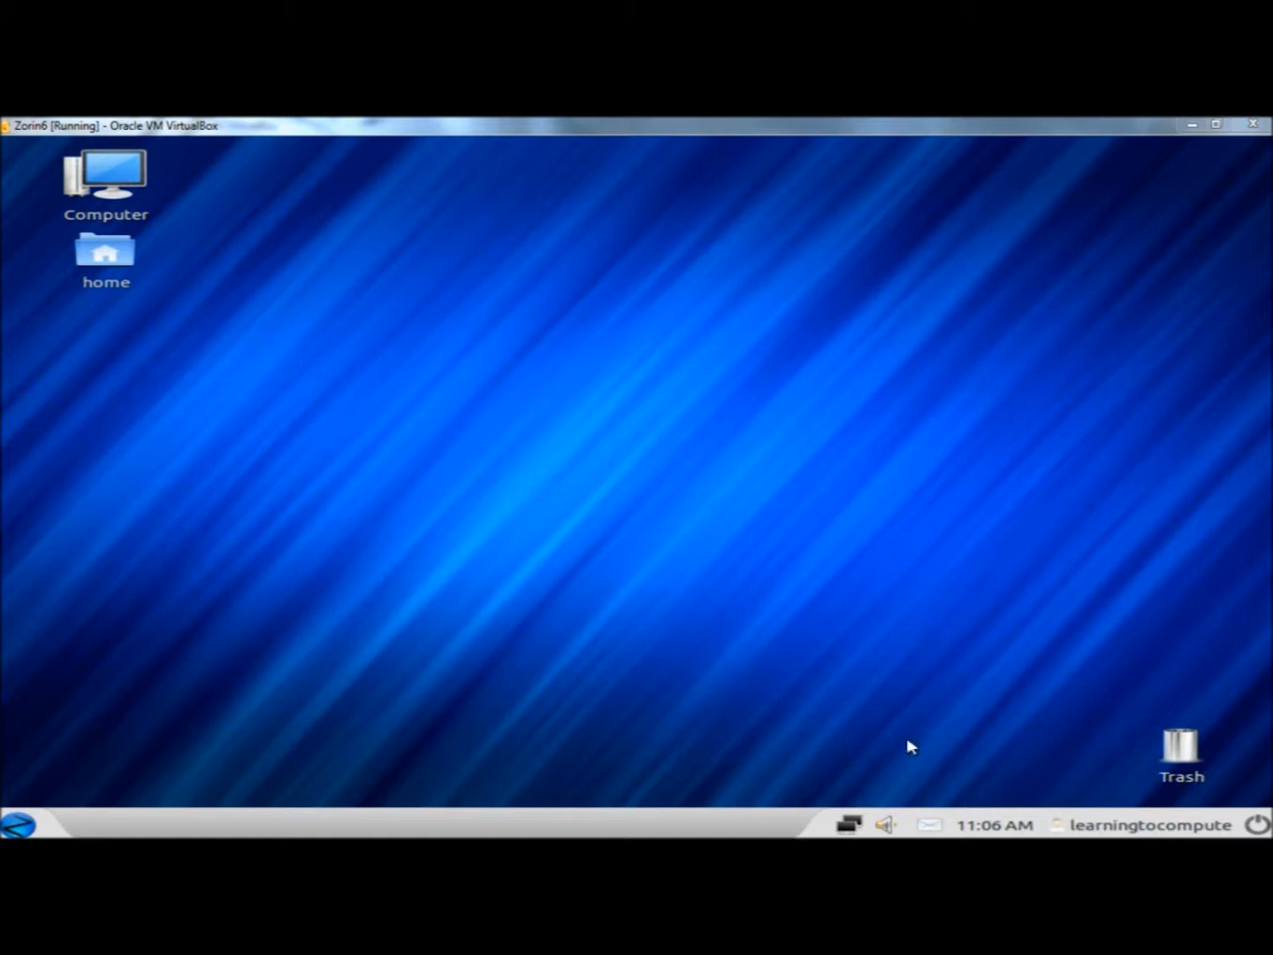
{"action": "mouse_move", "coordinate": [1070, 793]}
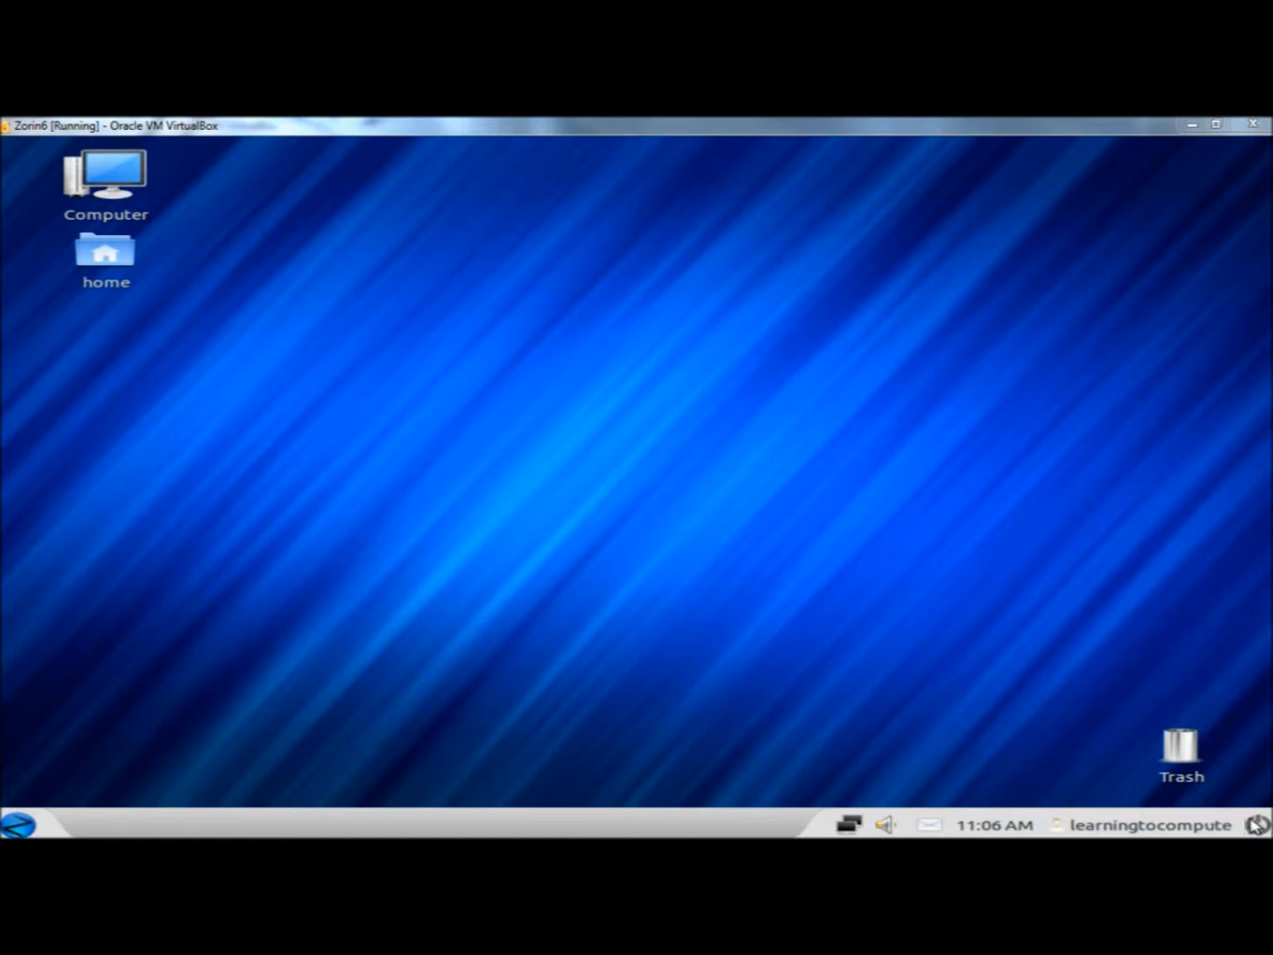
- Show the 138 available updates and install them all until the software is up to date
{"action": "left_click", "coordinate": [1153, 824]}
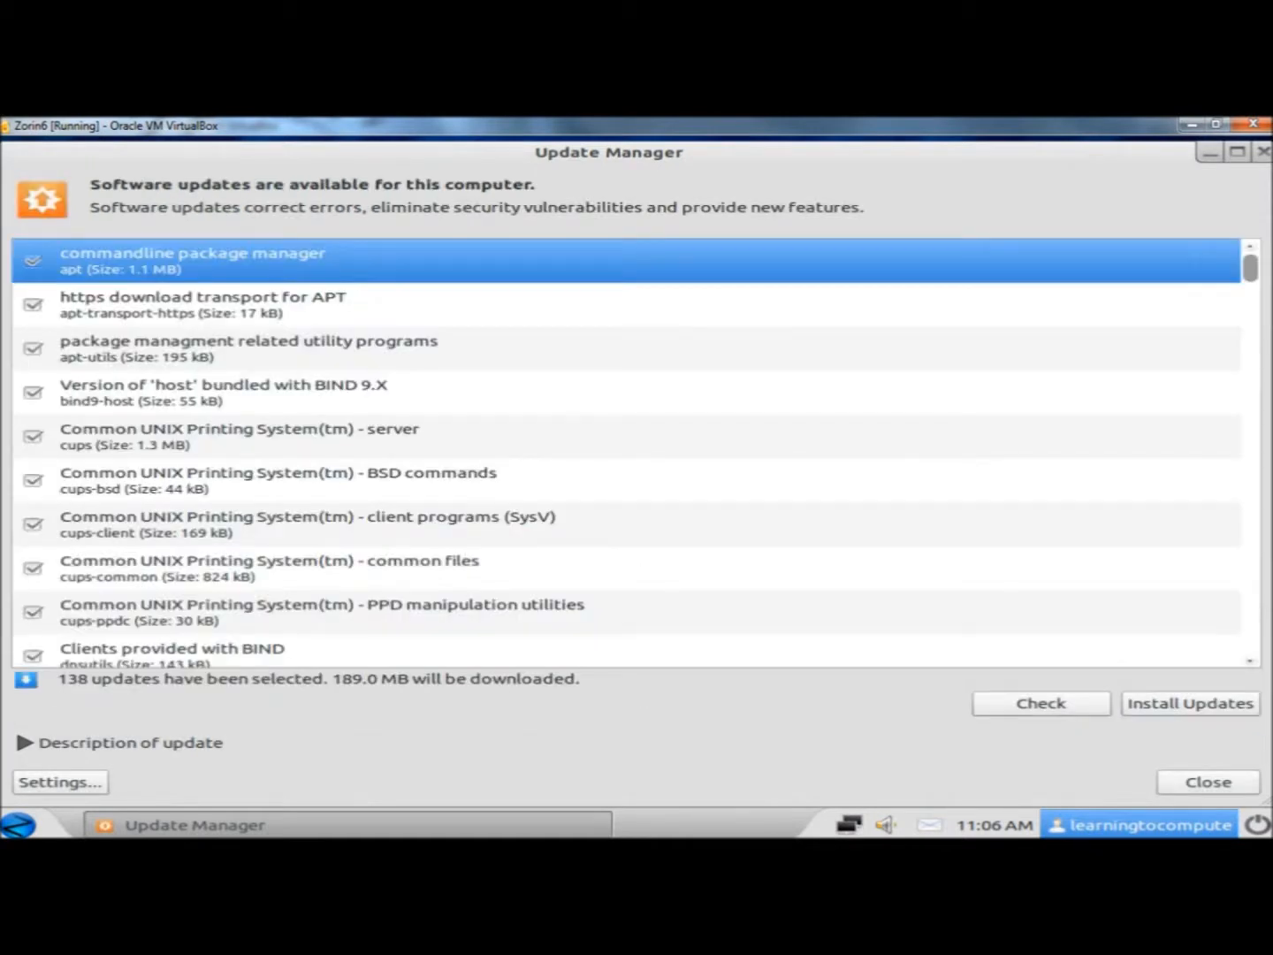
{"action": "mouse_move", "coordinate": [782, 718]}
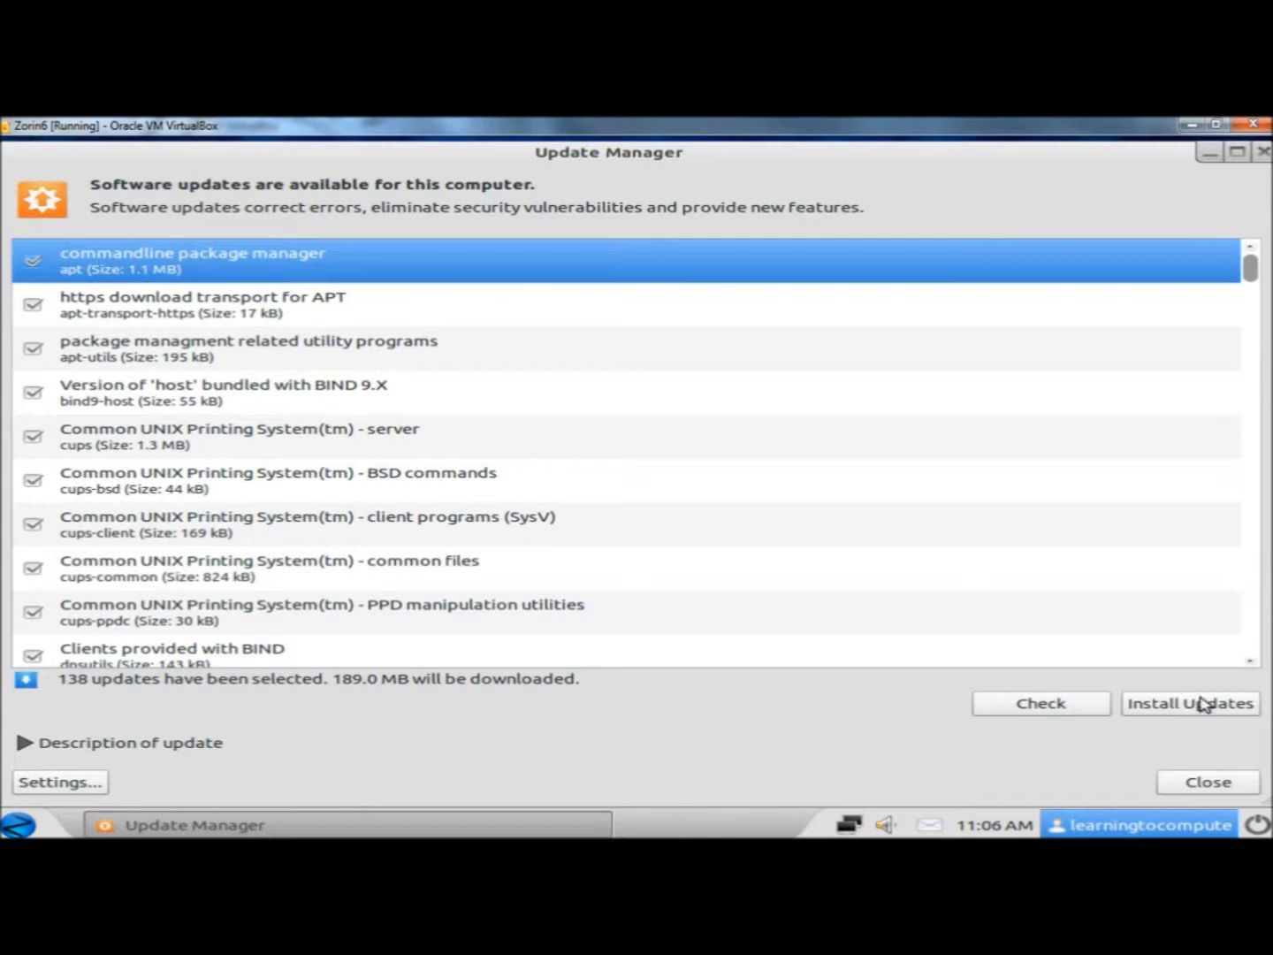
{"action": "left_click", "coordinate": [1188, 704]}
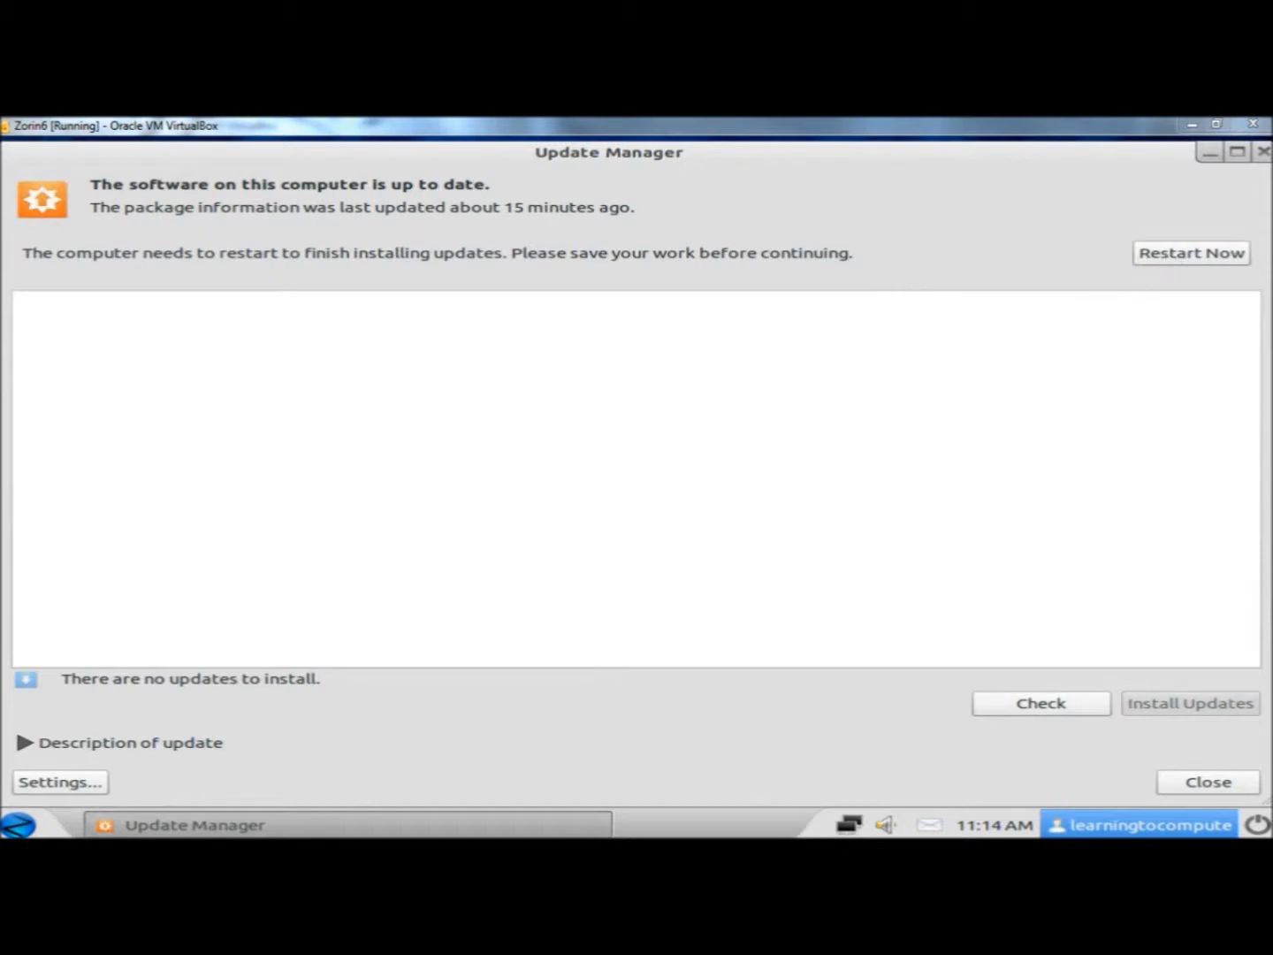
- Close the Update Manager window, returning to the Zorin OS desktop
{"action": "left_click", "coordinate": [1190, 253]}
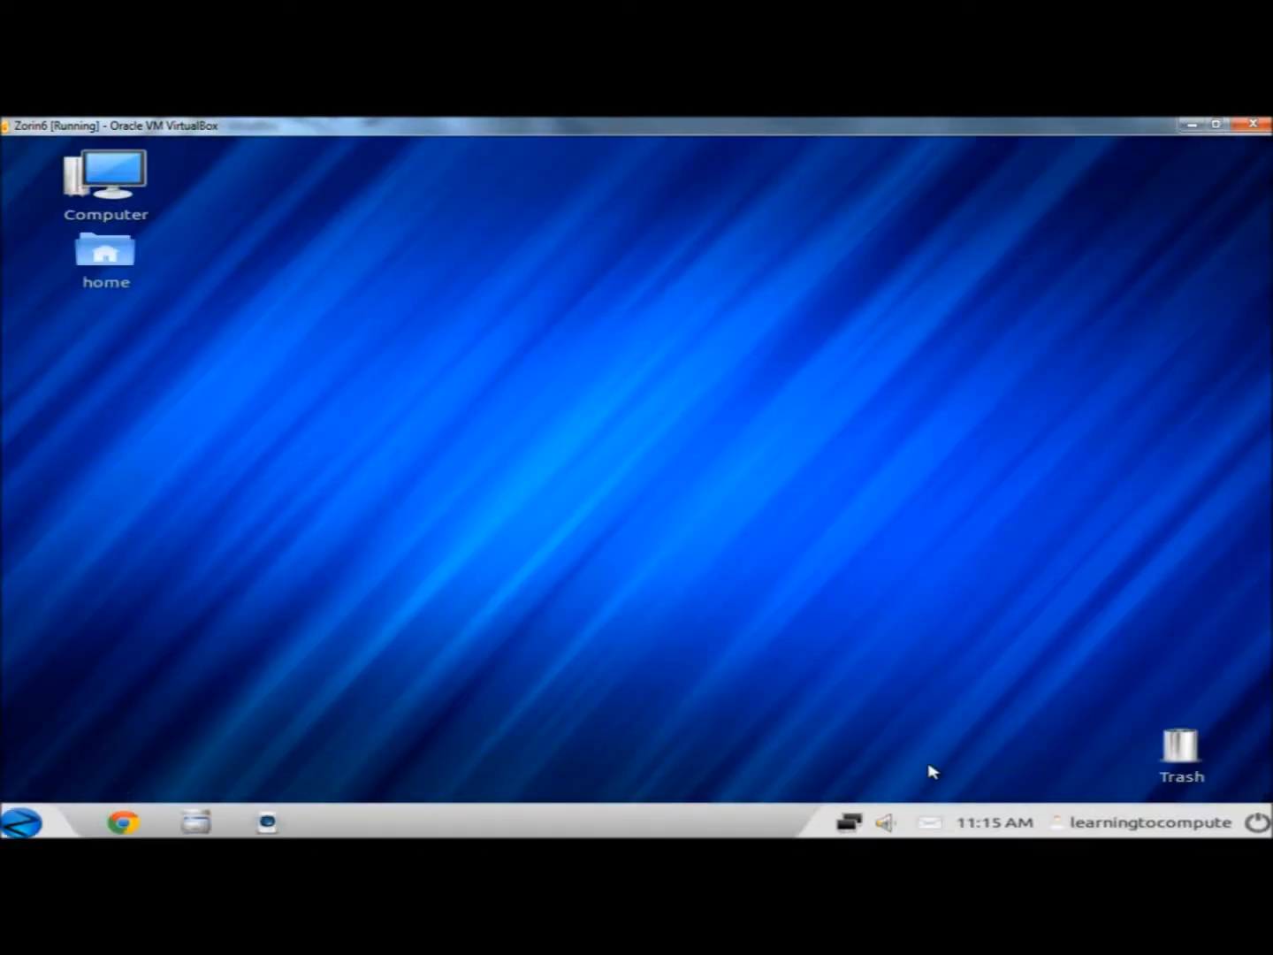
{"action": "mouse_move", "coordinate": [1047, 746]}
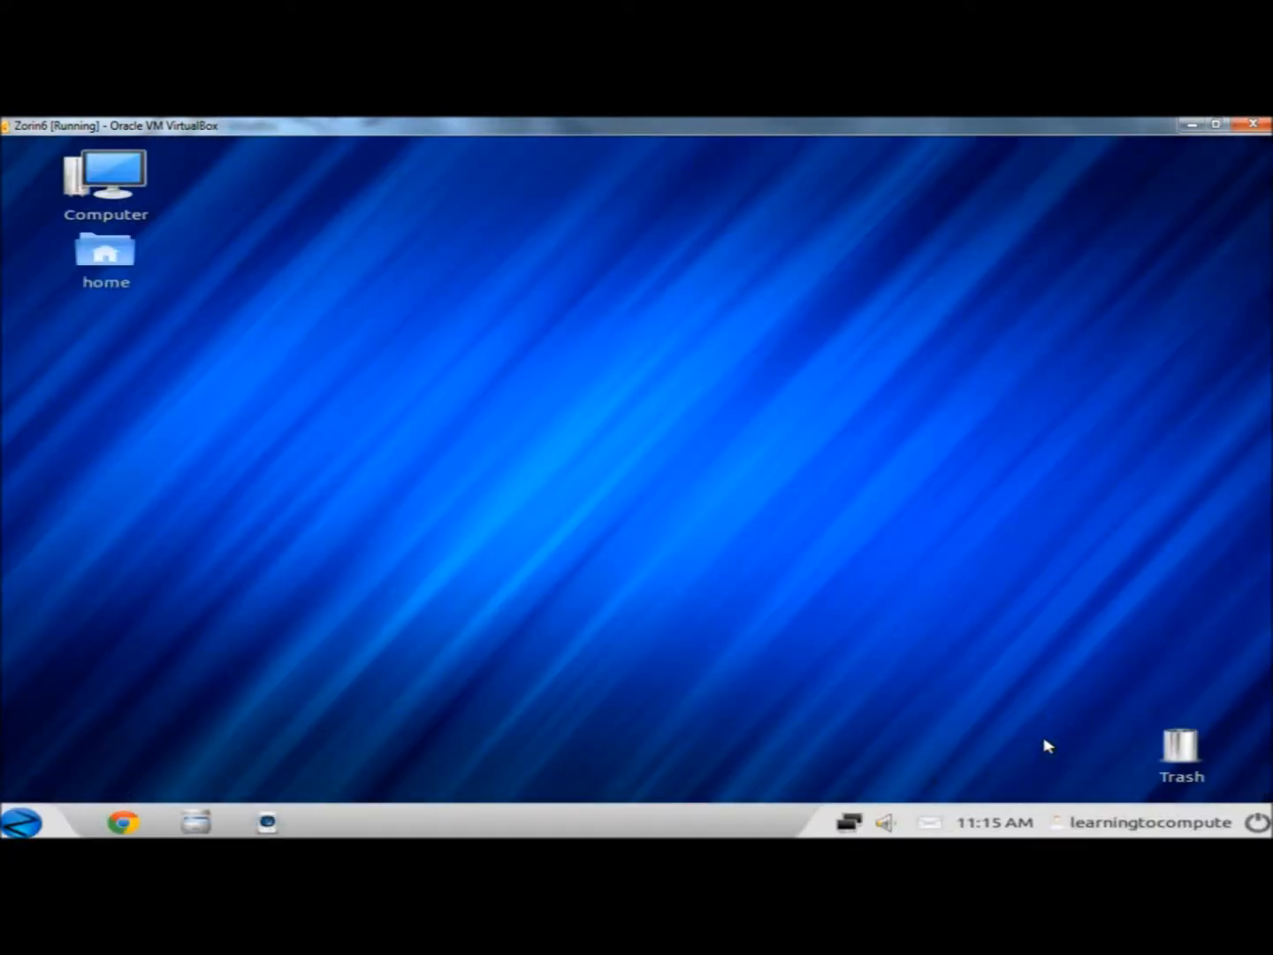
- Reopen Update Manager from the panel's Software Up to Date entry
{"action": "left_click", "coordinate": [1256, 822]}
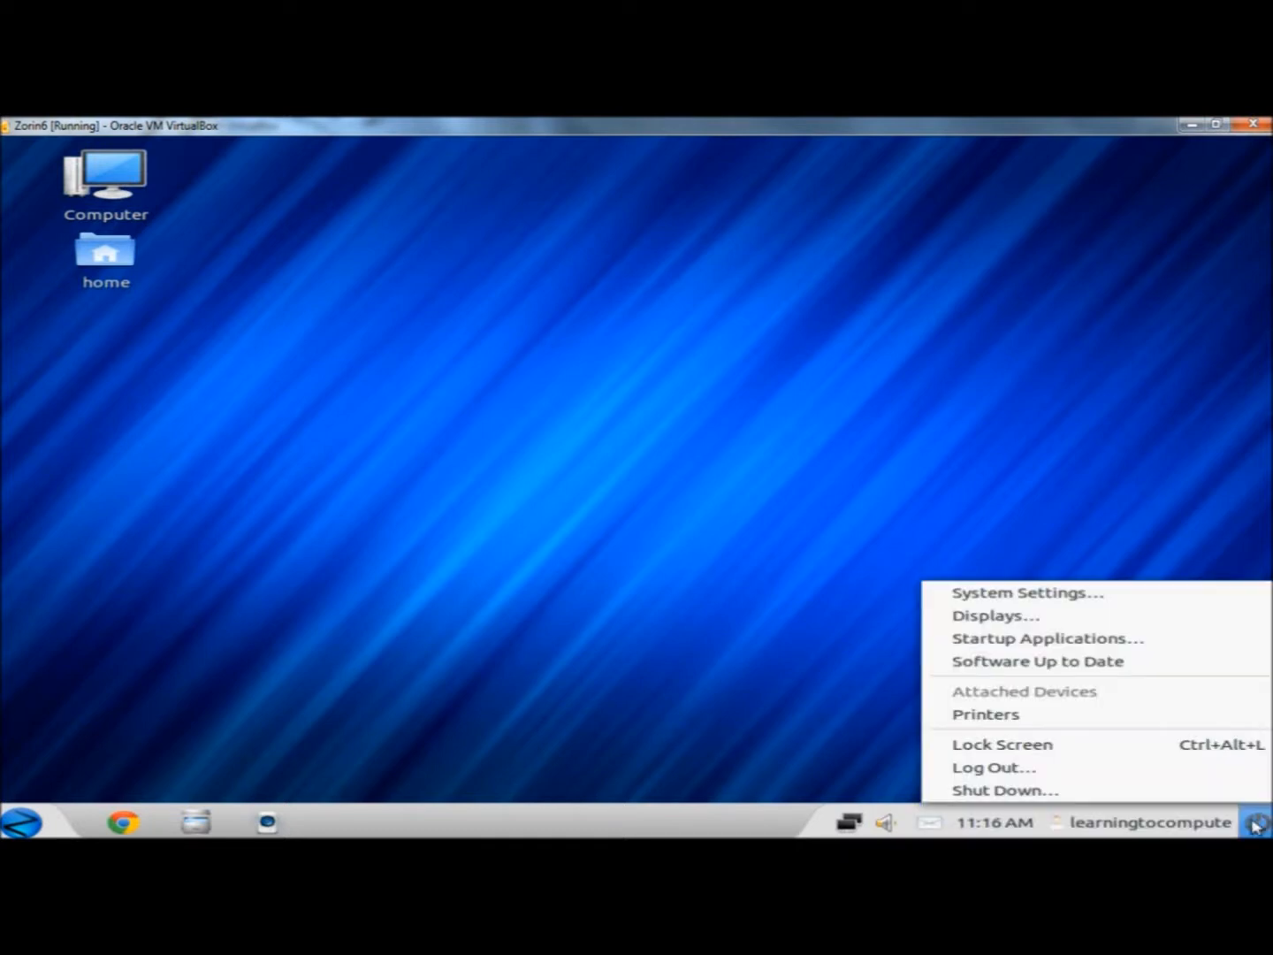
{"action": "mouse_move", "coordinate": [1037, 661]}
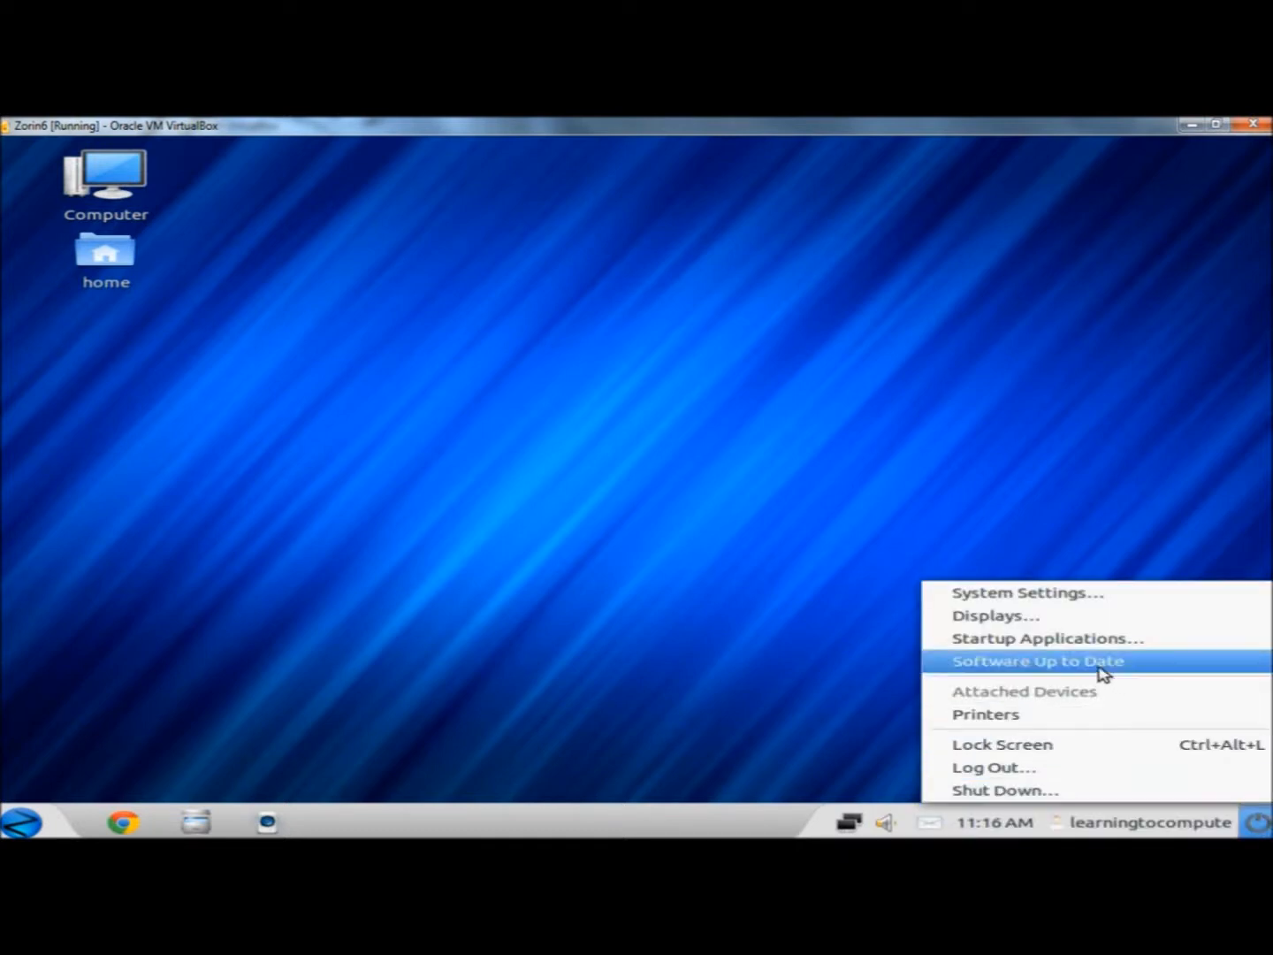
{"action": "left_click", "coordinate": [1035, 662]}
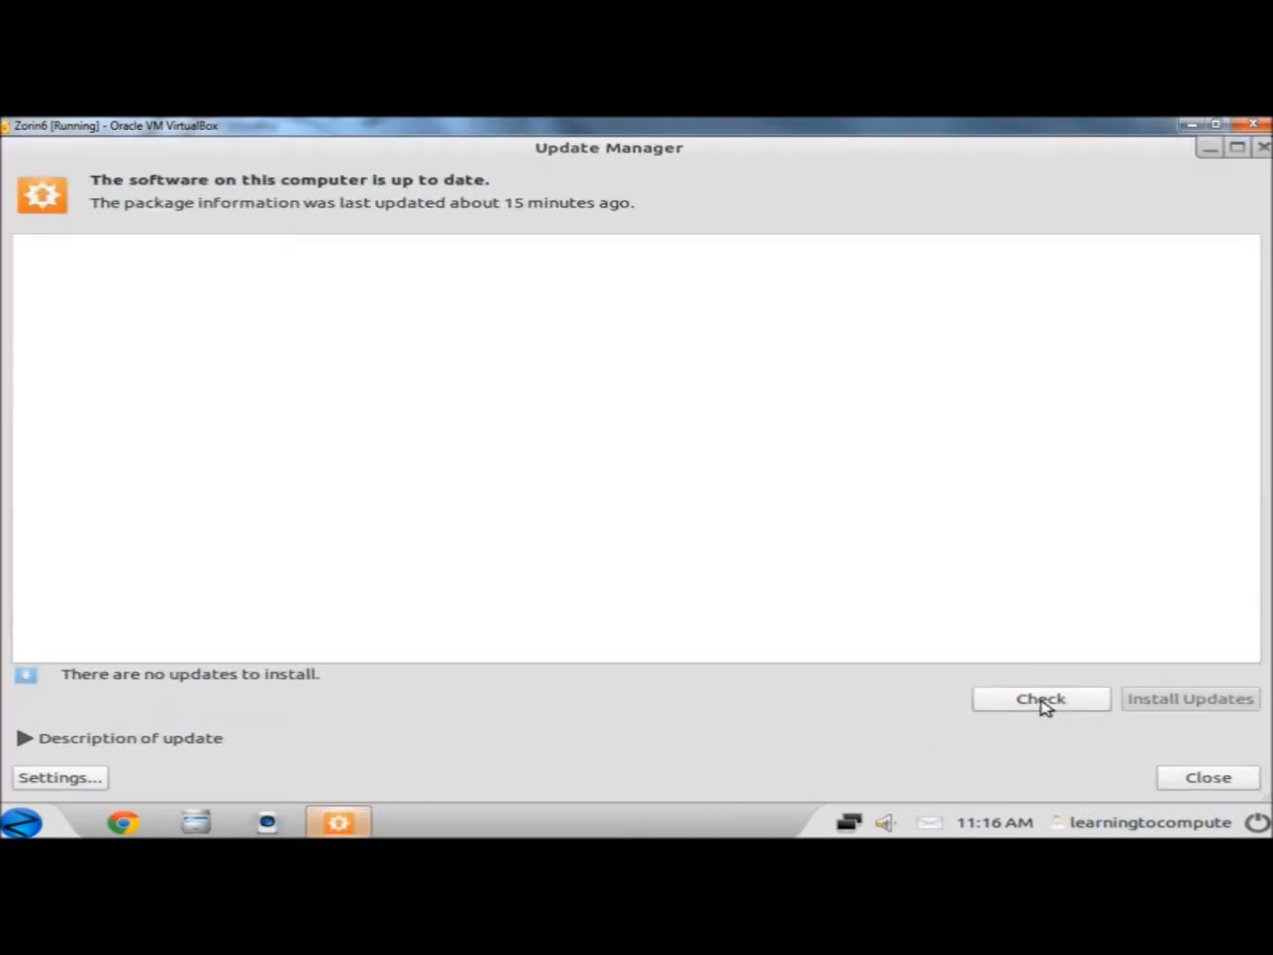
- Recheck for updates so package information refreshes with still nothing to install
{"action": "left_click", "coordinate": [1040, 699]}
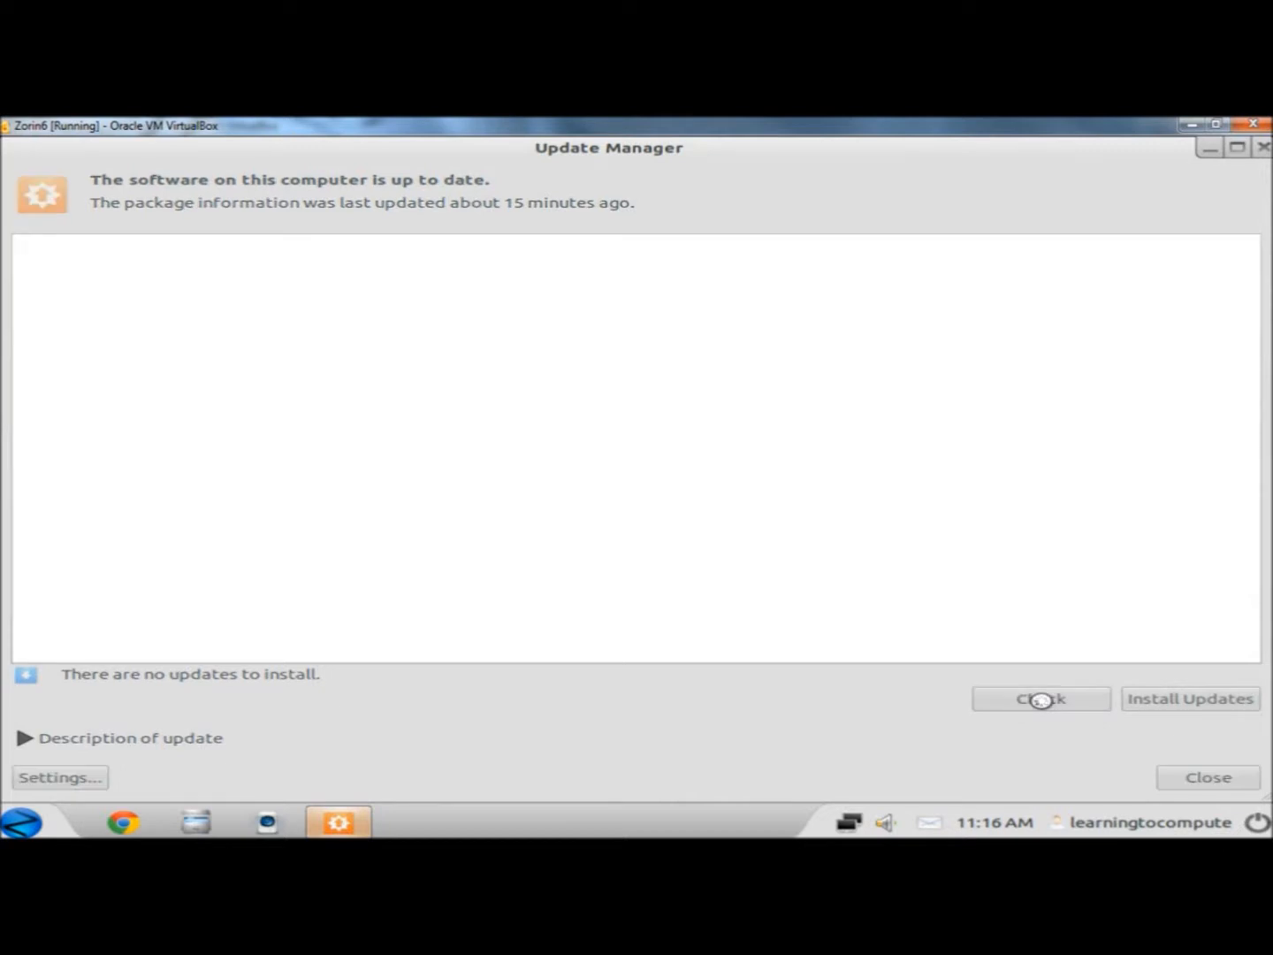
{"action": "left_click", "coordinate": [1040, 698]}
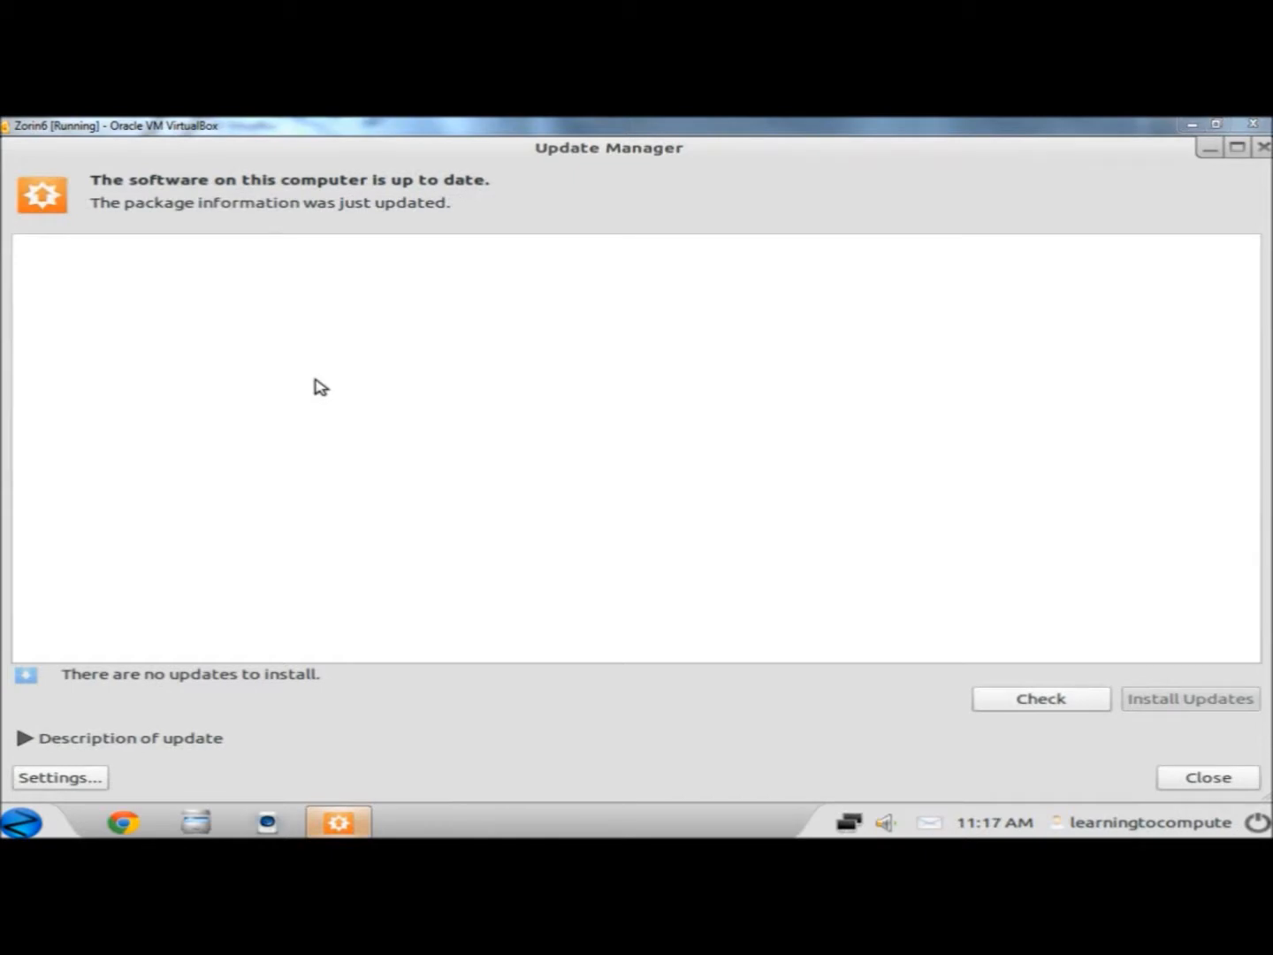
{"action": "mouse_move", "coordinate": [421, 396]}
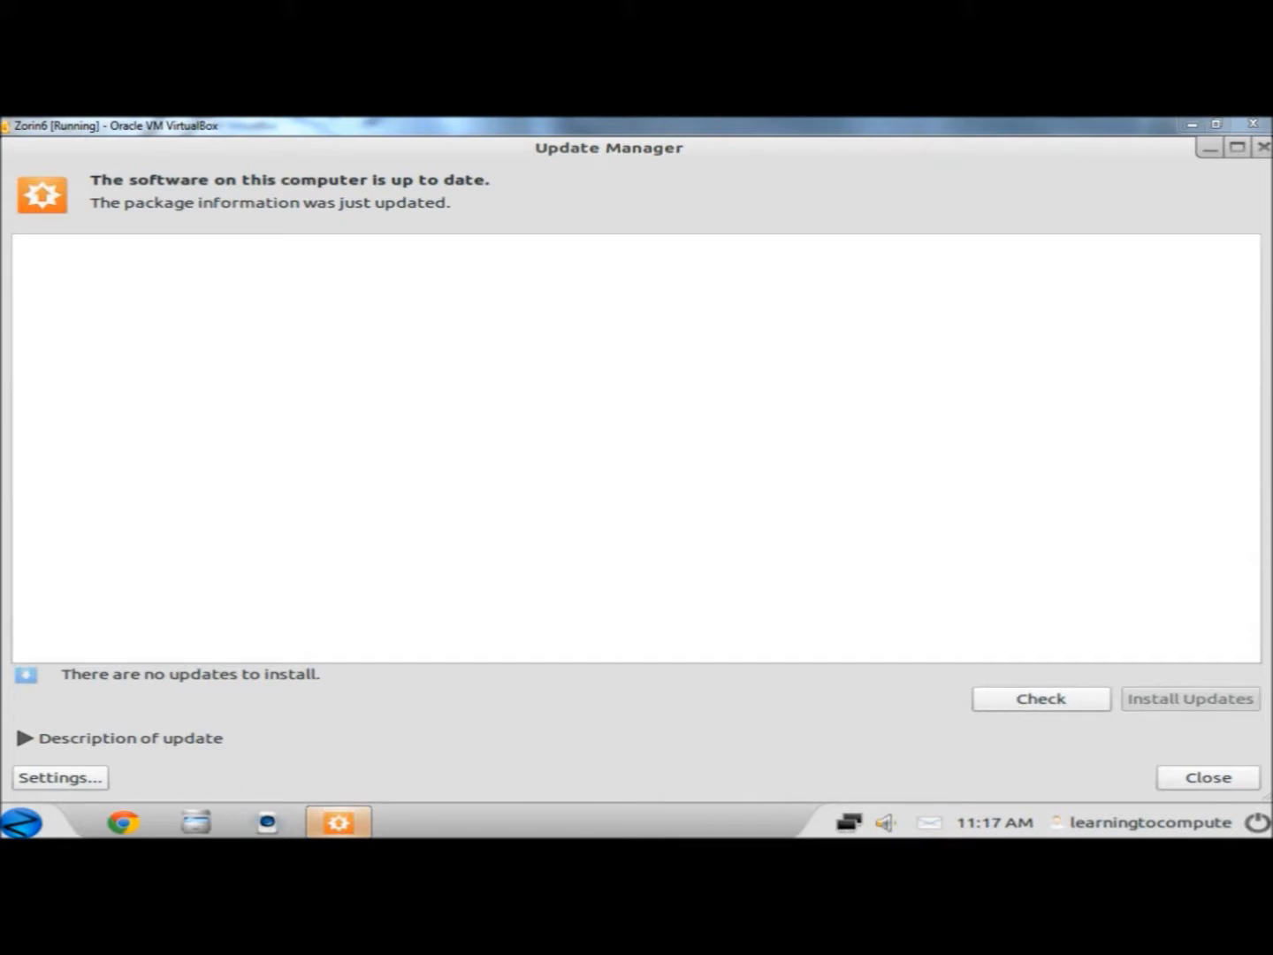
{"action": "mouse_move", "coordinate": [930, 708]}
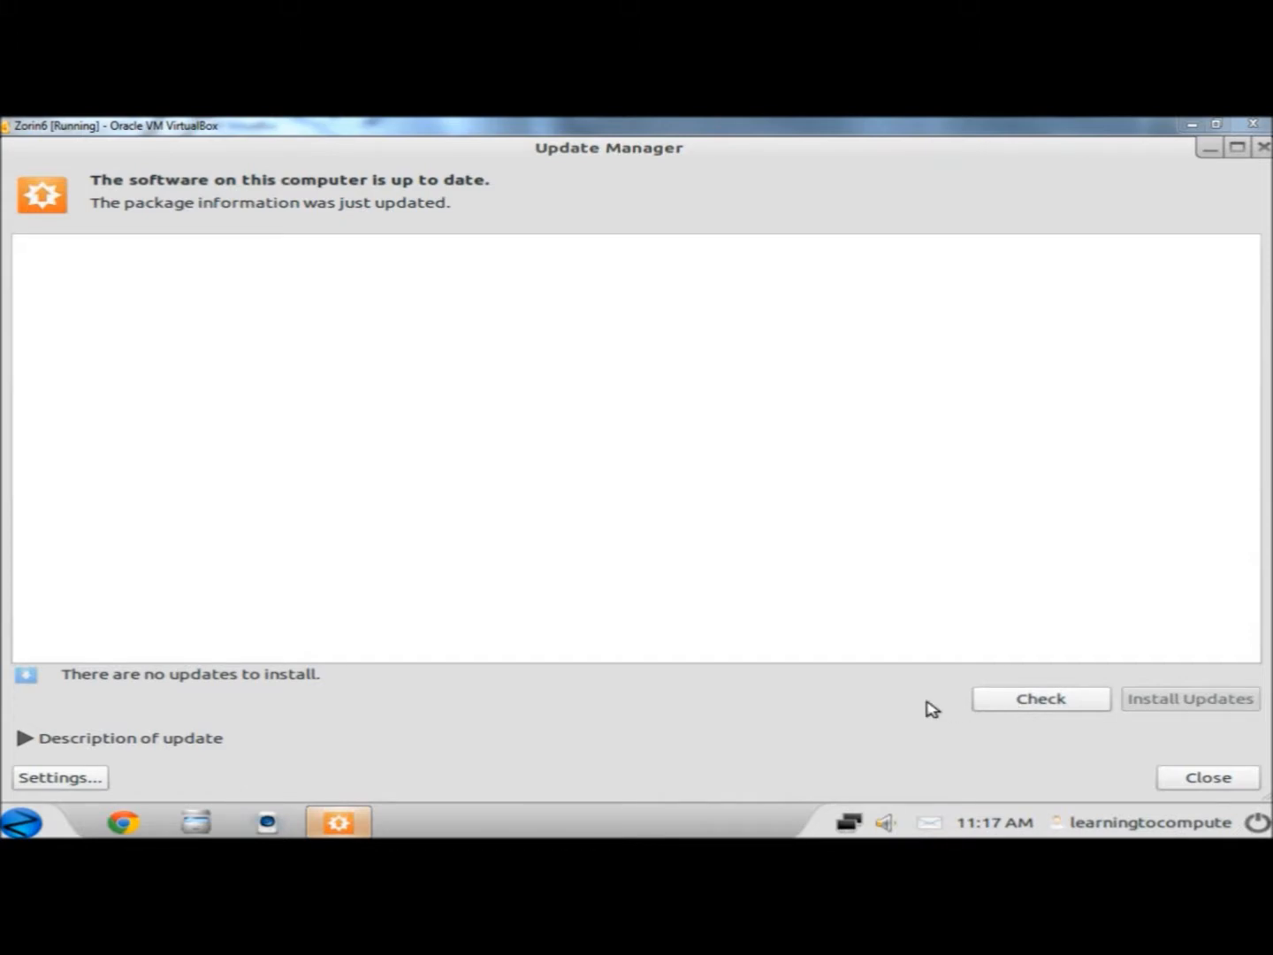
{"action": "mouse_move", "coordinate": [282, 748]}
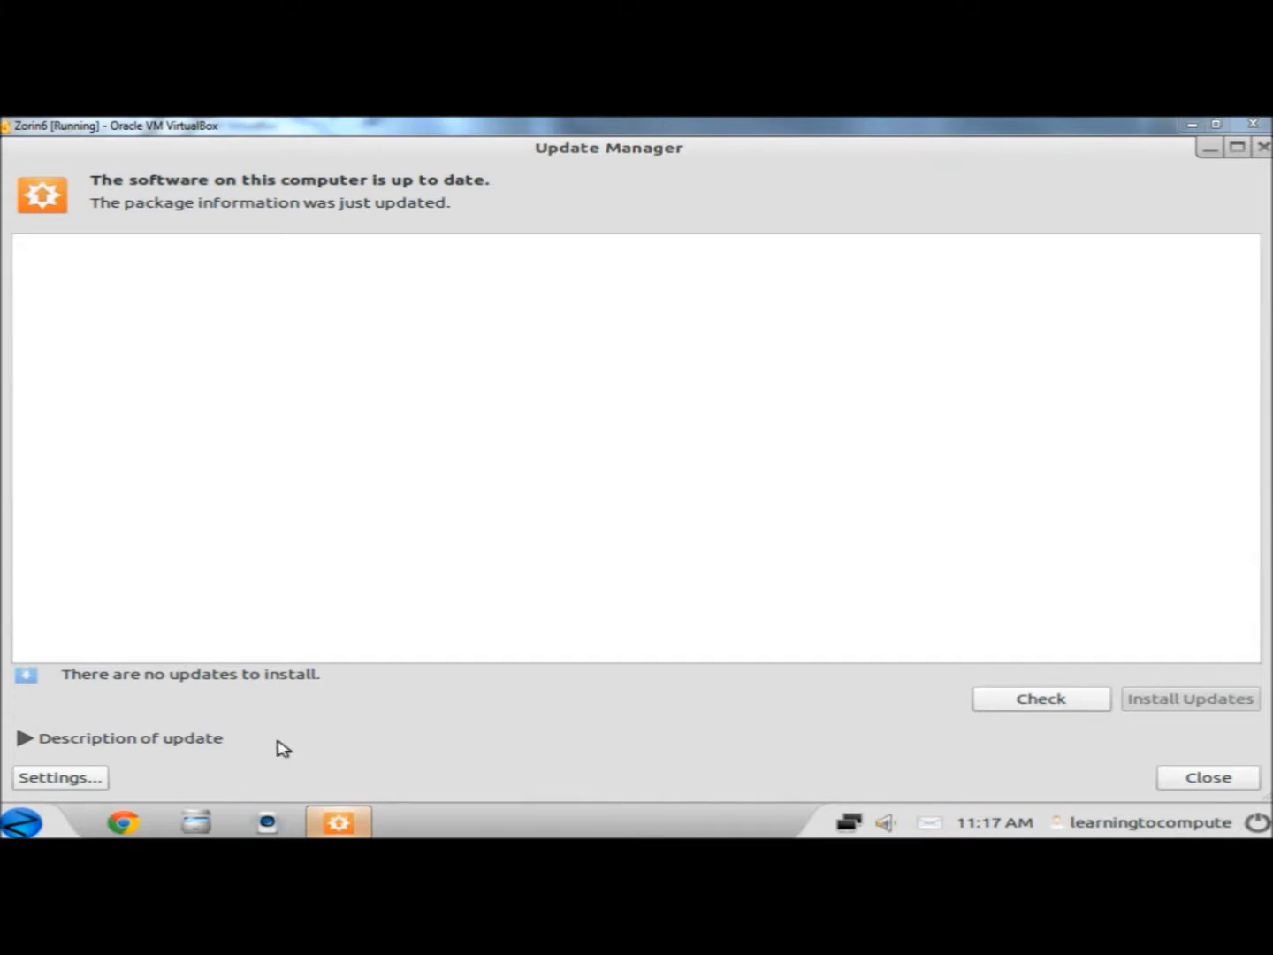
{"action": "mouse_move", "coordinate": [155, 751]}
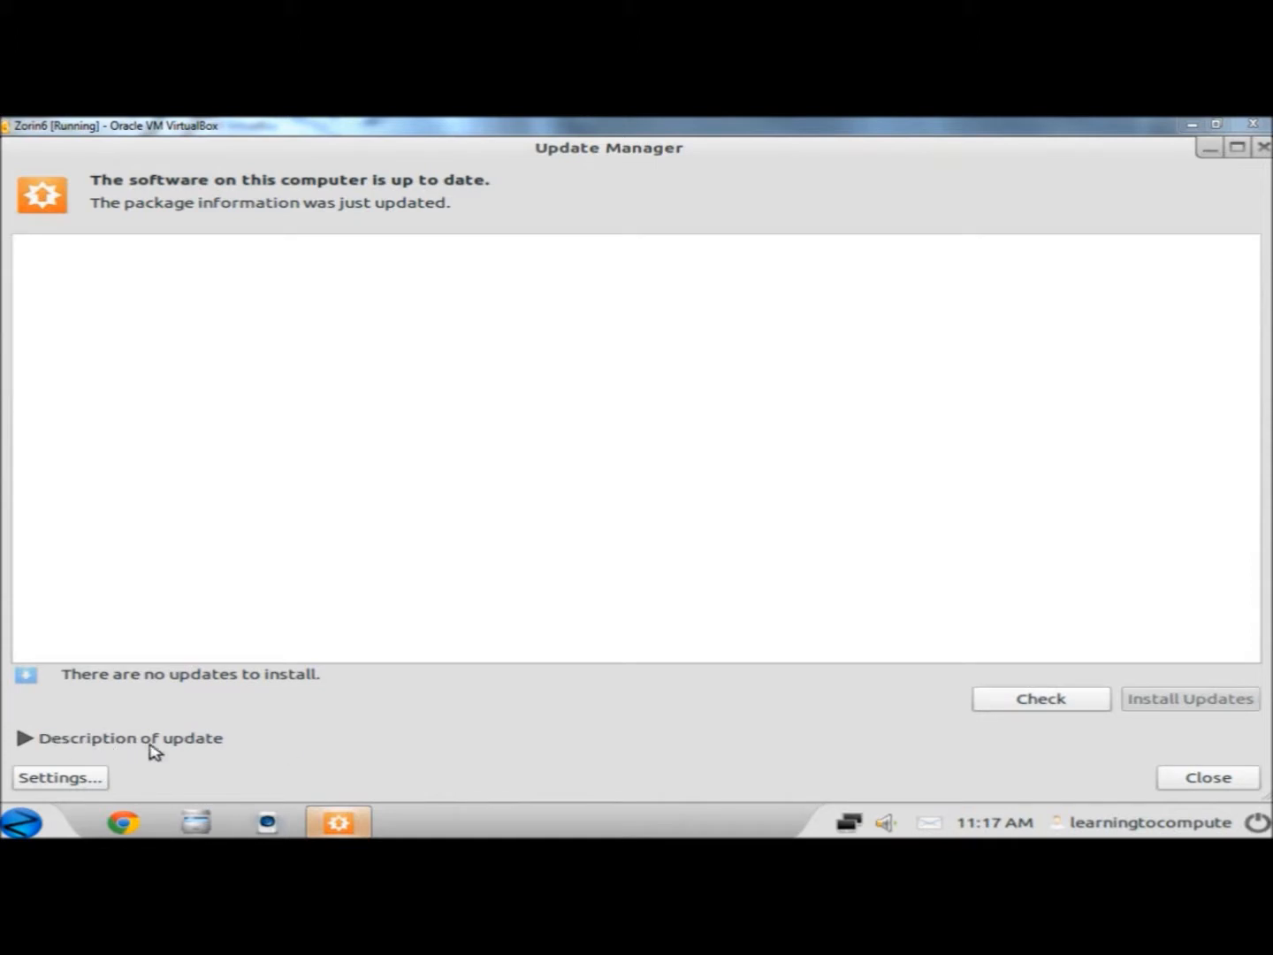
{"action": "mouse_move", "coordinate": [99, 276]}
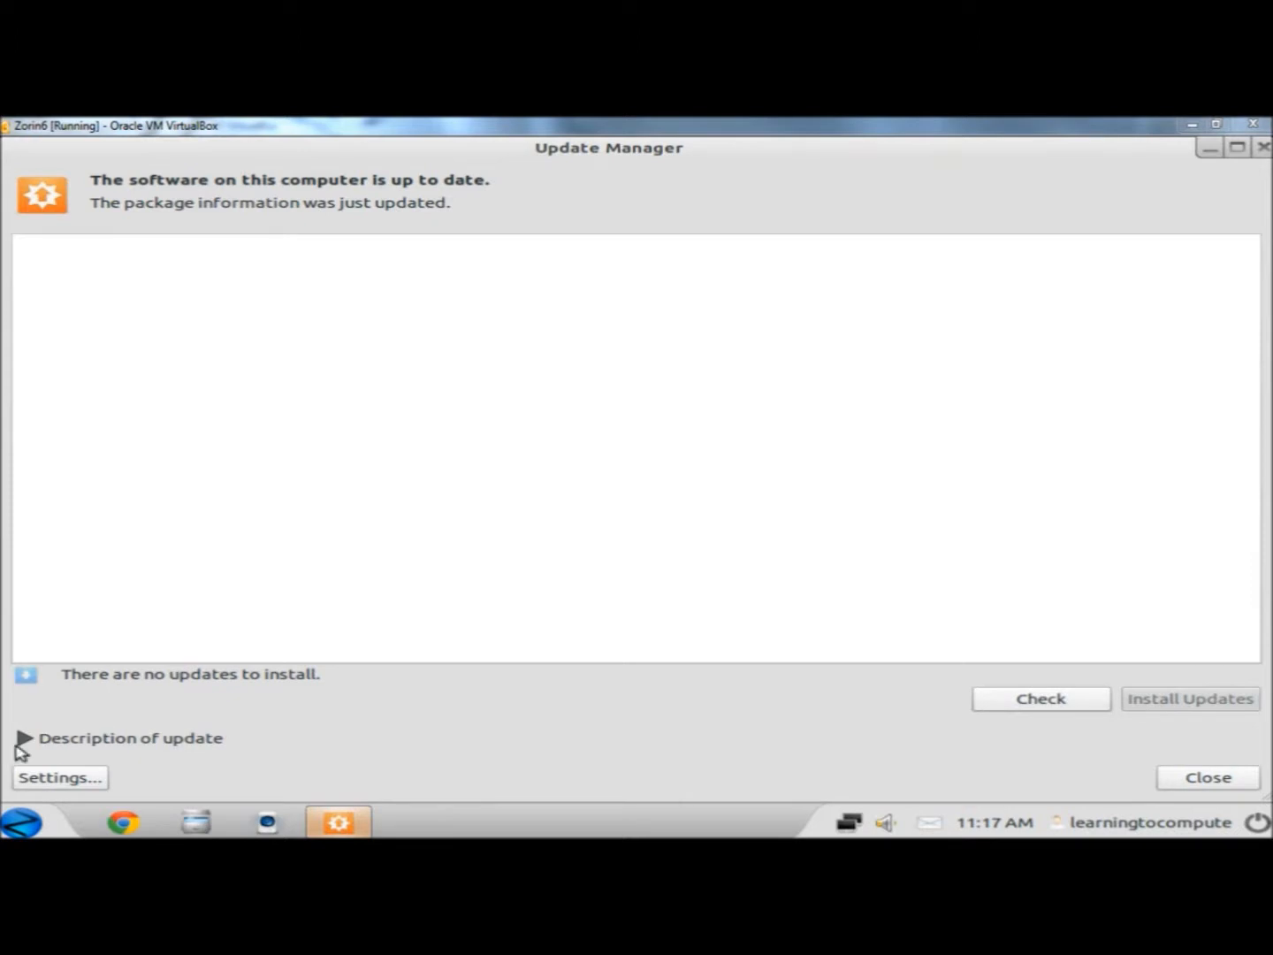
- Expand the update description, view the Software Sources settings, then close them
{"action": "left_click", "coordinate": [25, 738]}
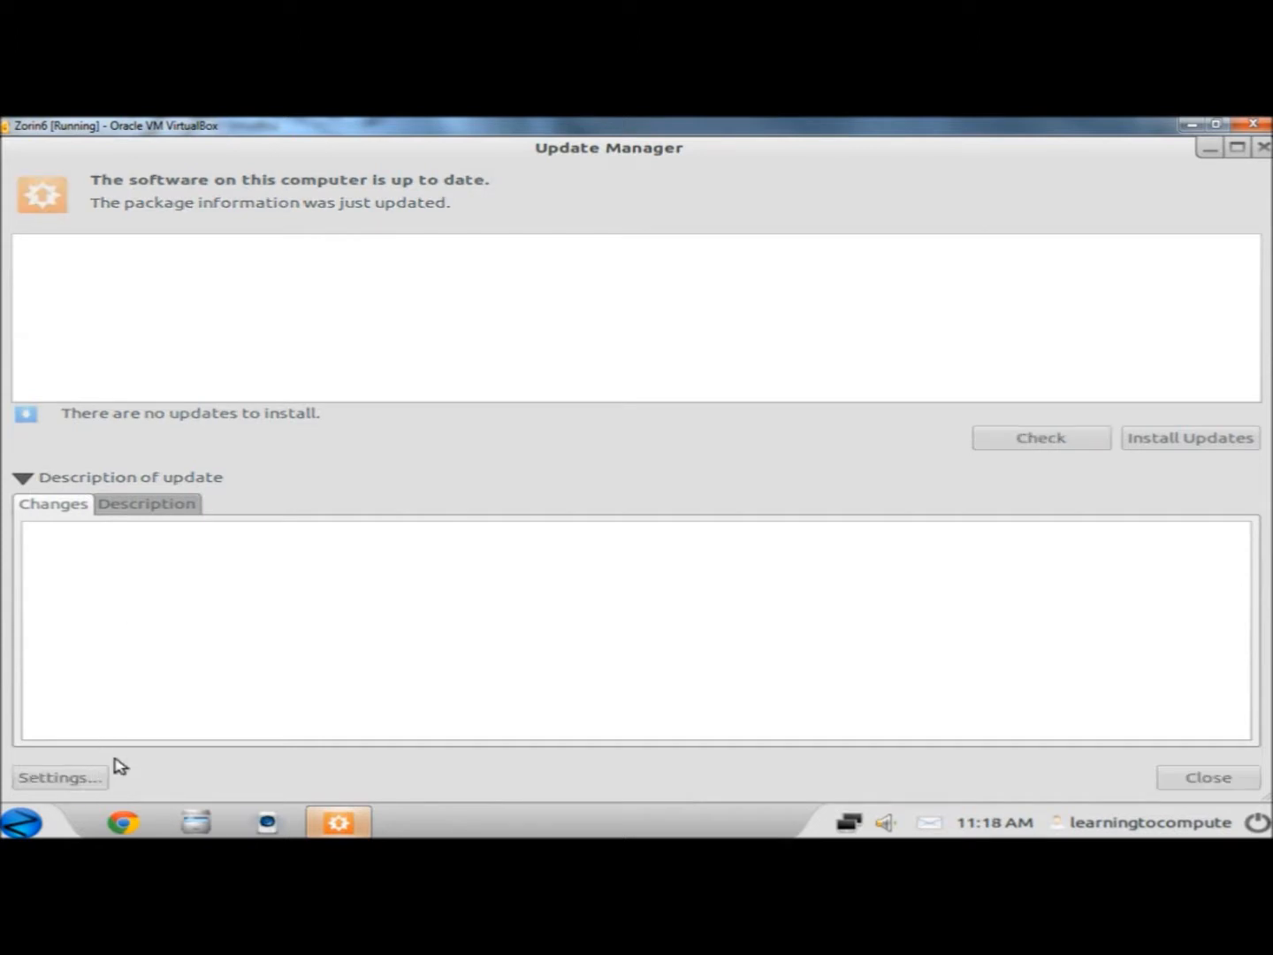
{"action": "left_click", "coordinate": [60, 778]}
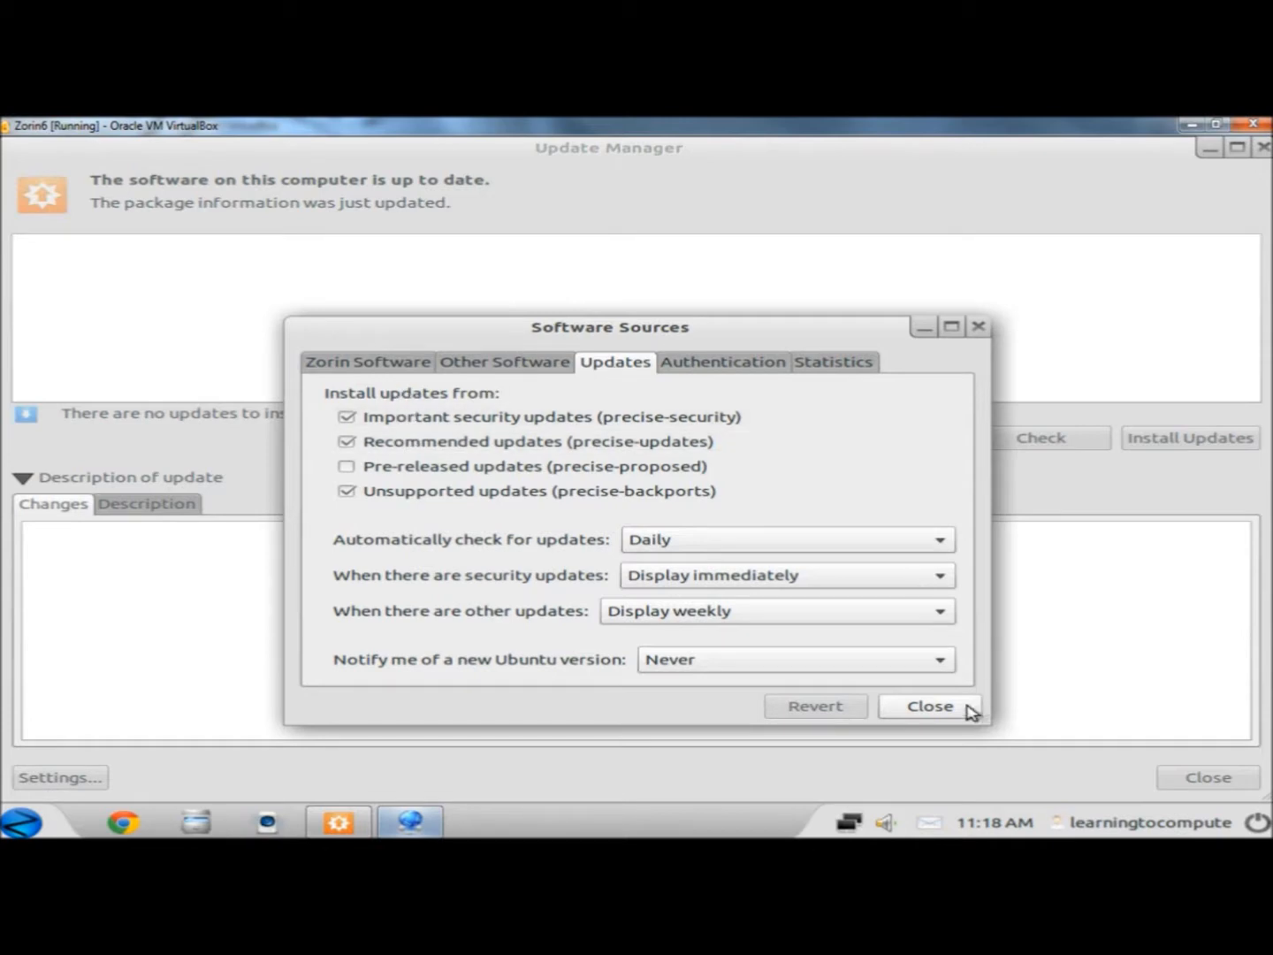
{"action": "left_click", "coordinate": [930, 705]}
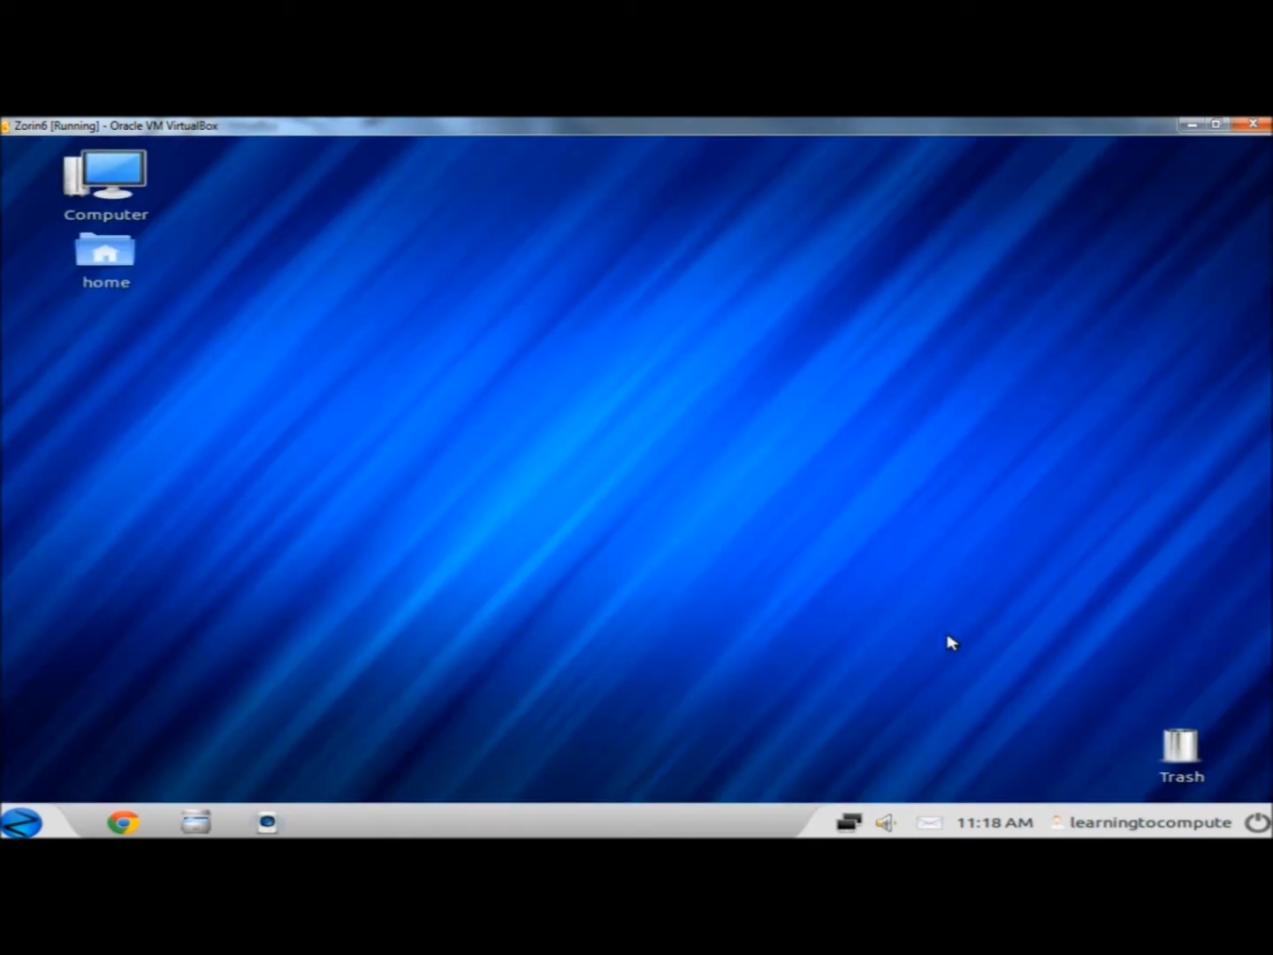
{"action": "mouse_move", "coordinate": [966, 629]}
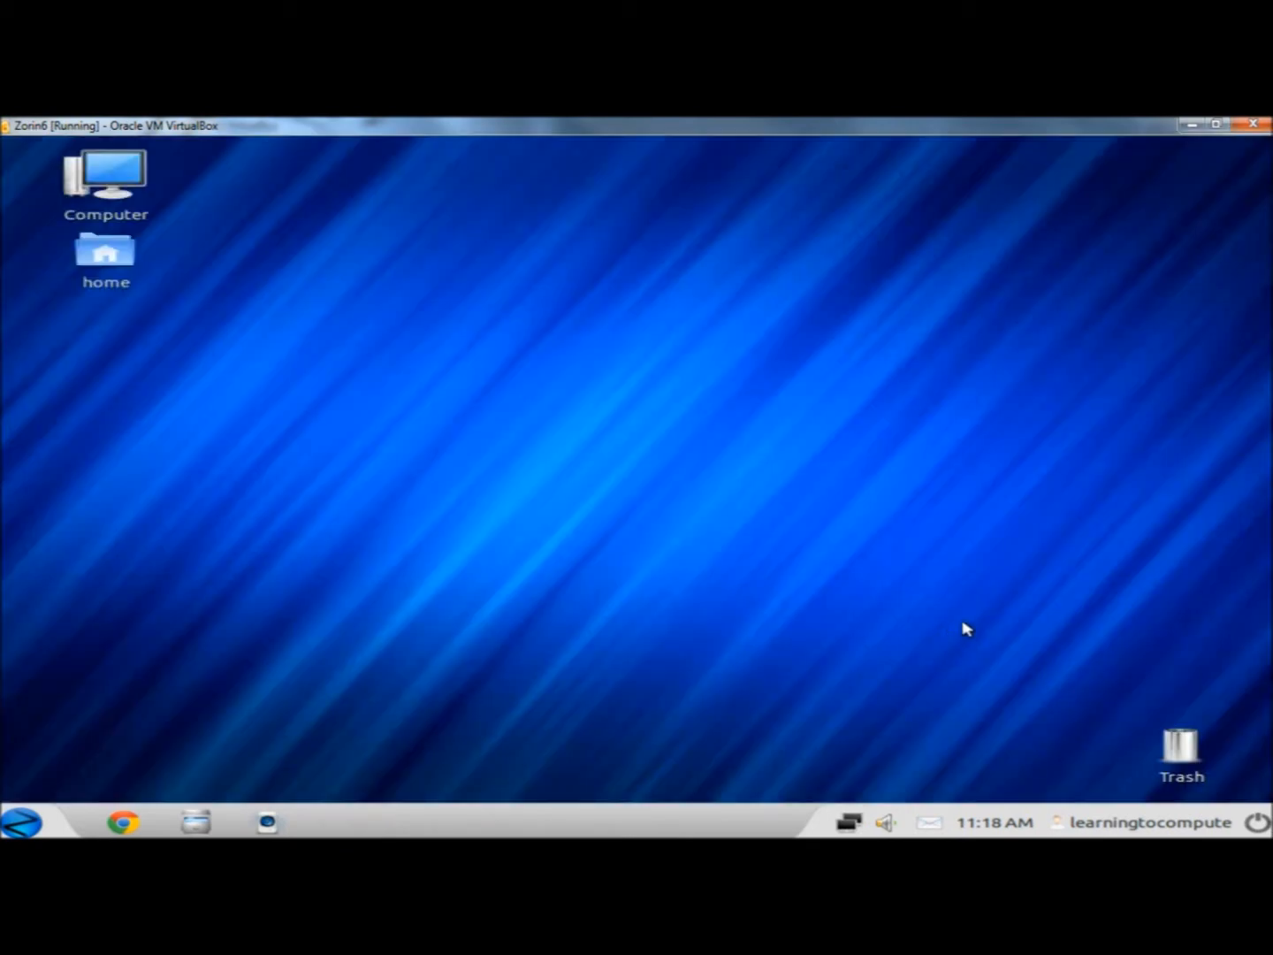
{"action": "mouse_move", "coordinate": [951, 208]}
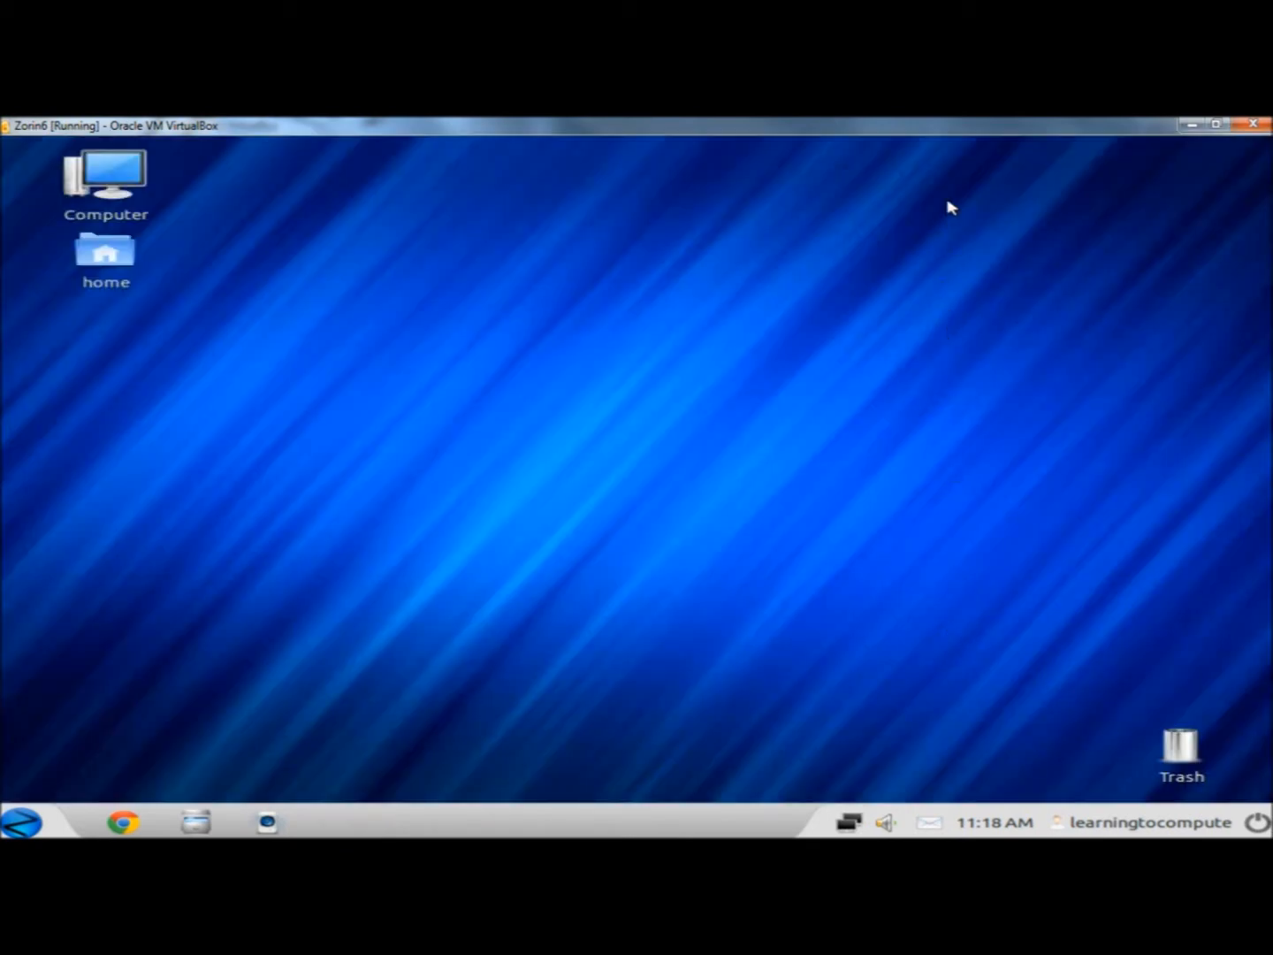
{"action": "mouse_move", "coordinate": [1214, 156]}
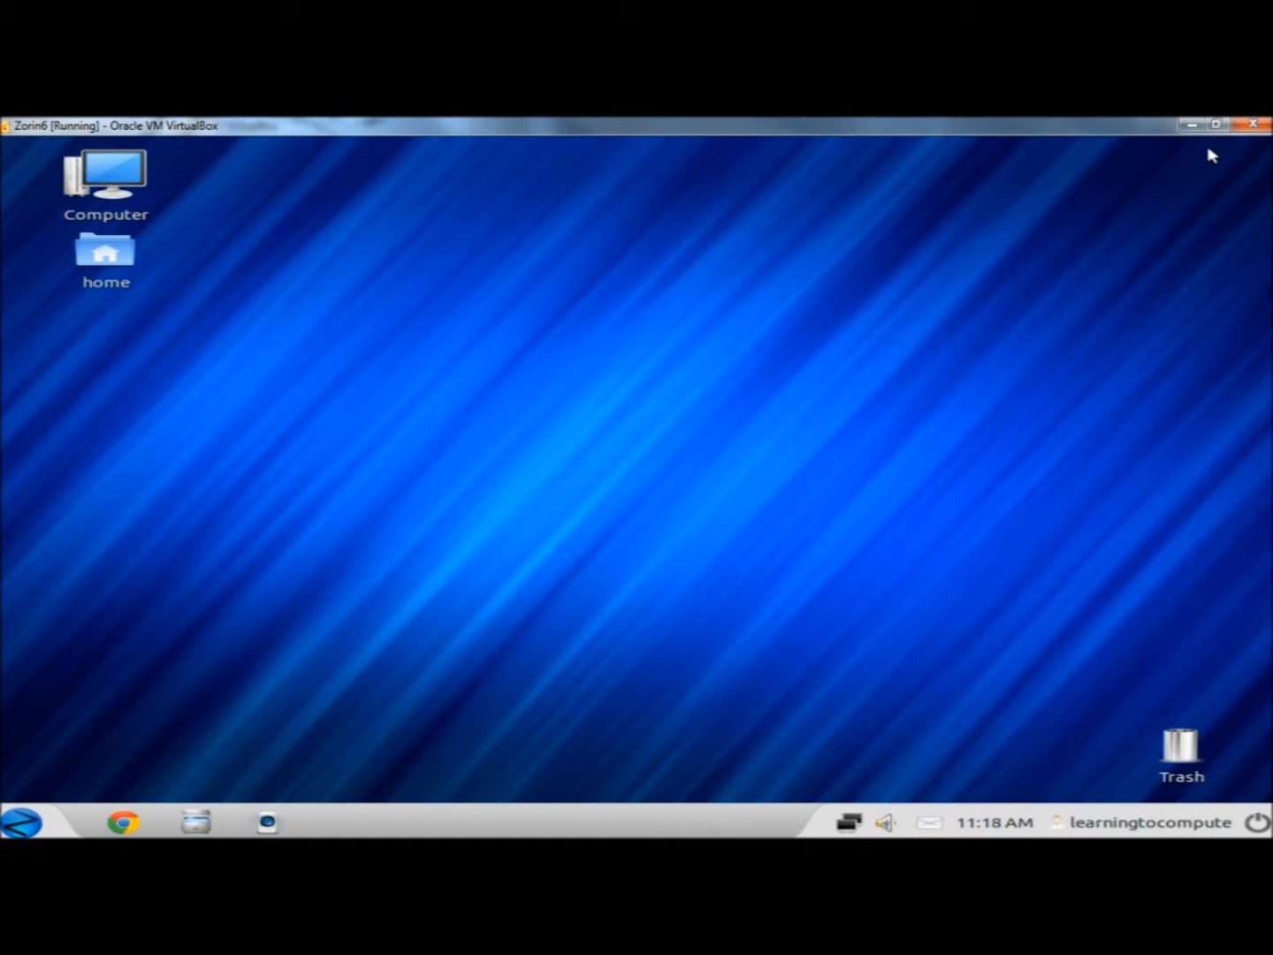
{"action": "mouse_move", "coordinate": [539, 605]}
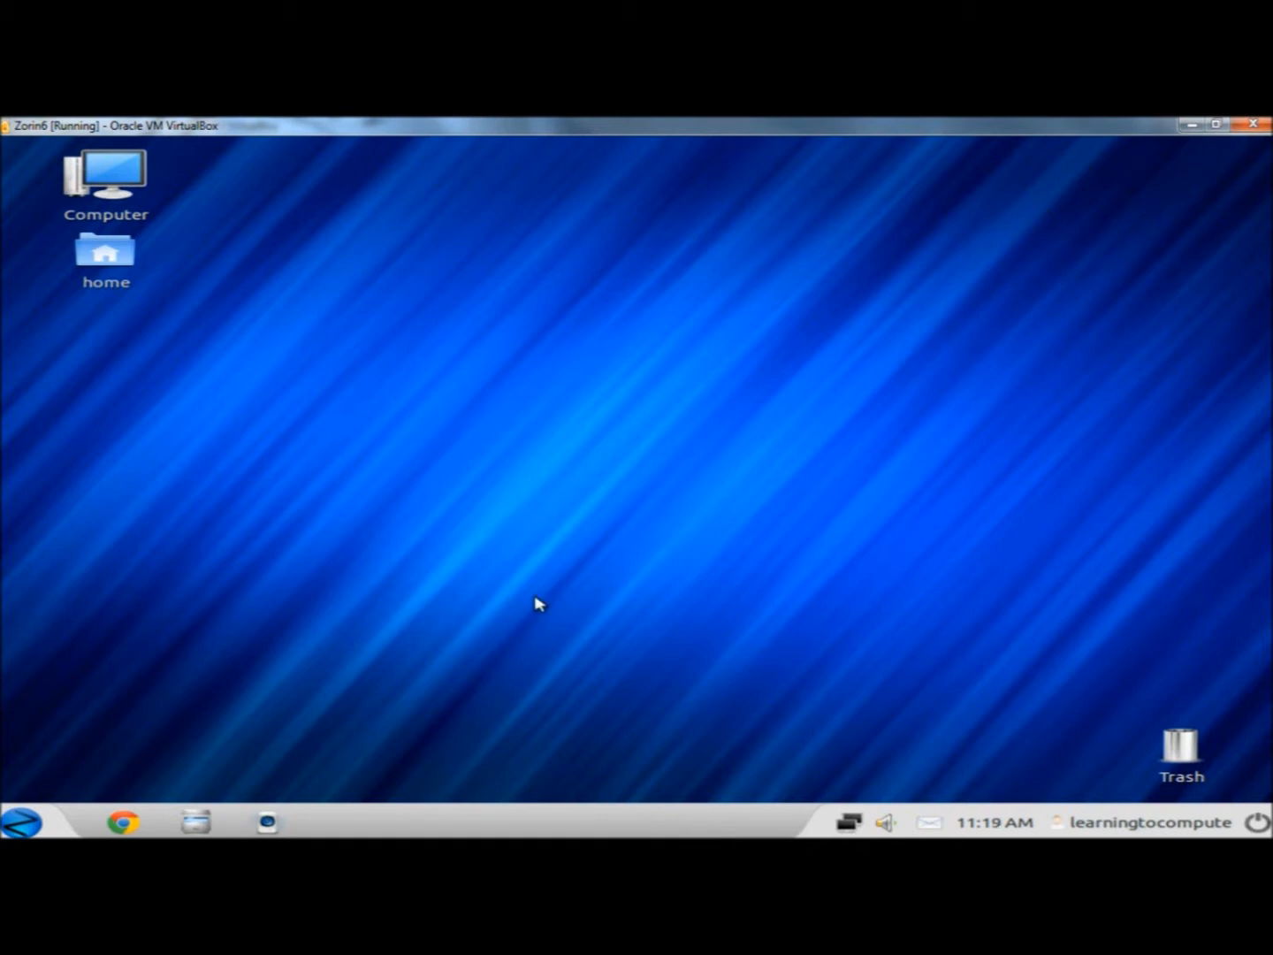